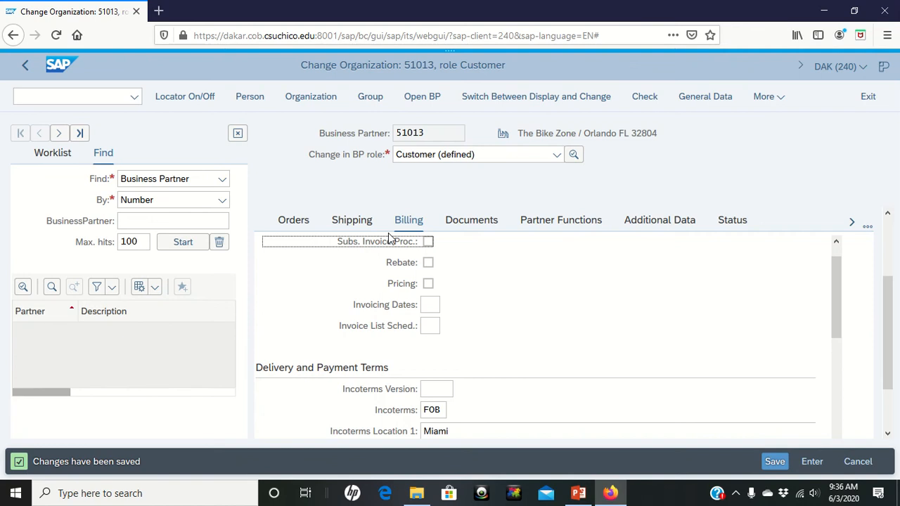
mouse_move(513, 205)
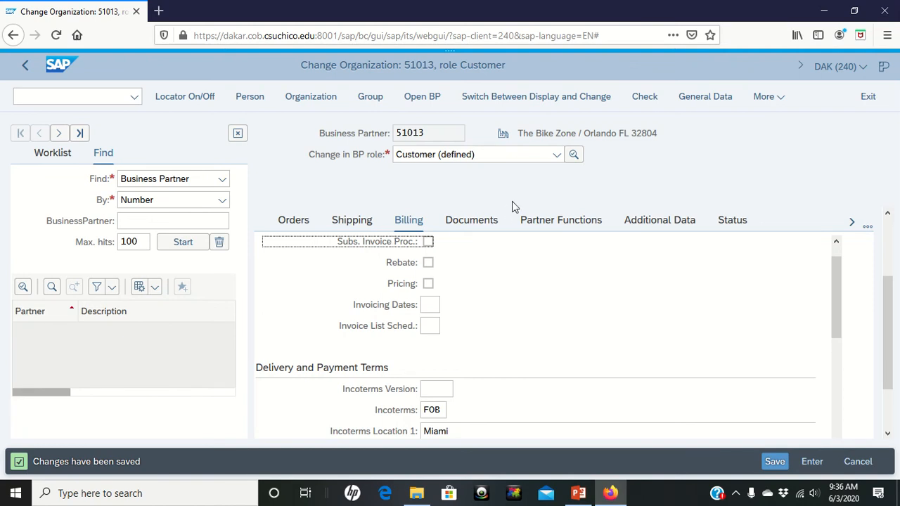
mouse_move(808, 161)
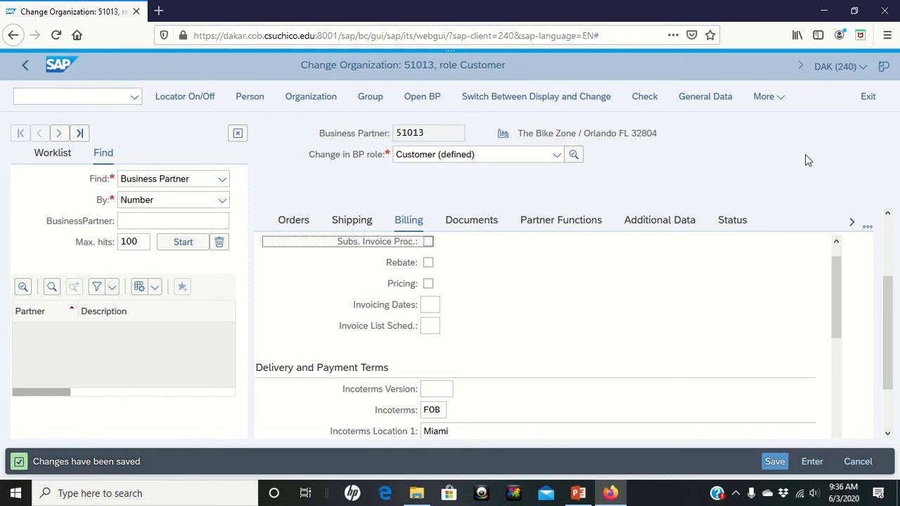
mouse_move(851, 134)
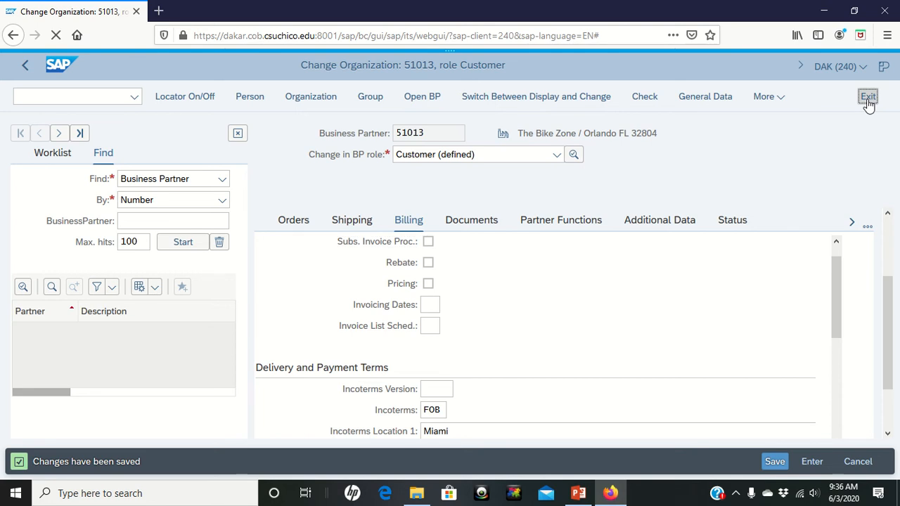
Exit the customer record and expand Logistics > Sales and Distribution > Master Data > Business Partner > Customer > Contact Person
left_click(867, 96)
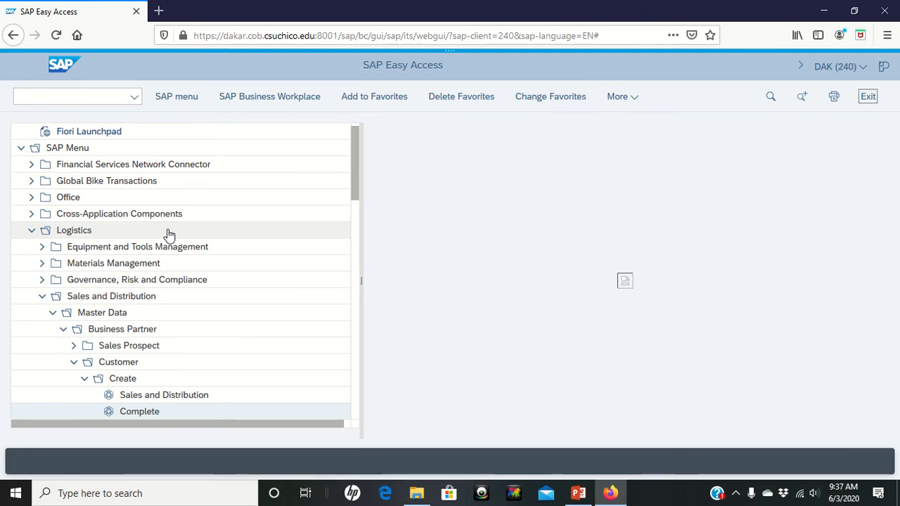
mouse_move(70, 312)
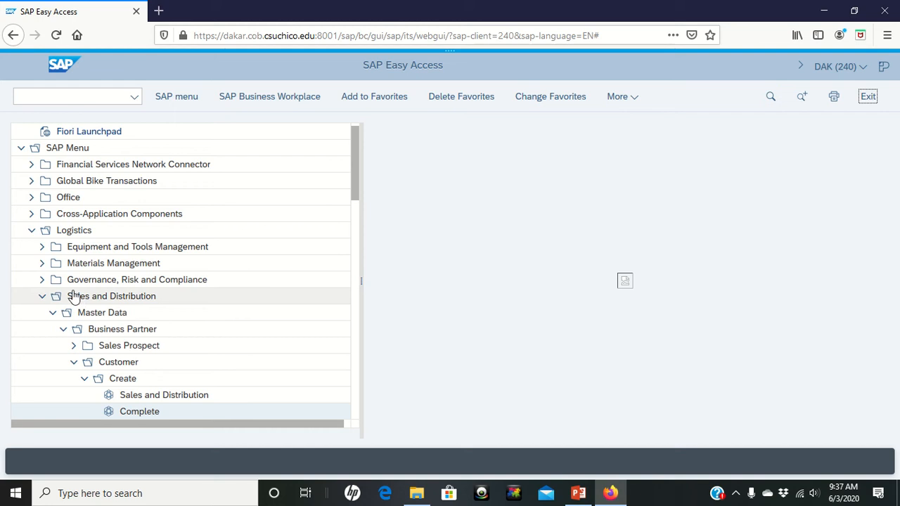
mouse_move(31, 236)
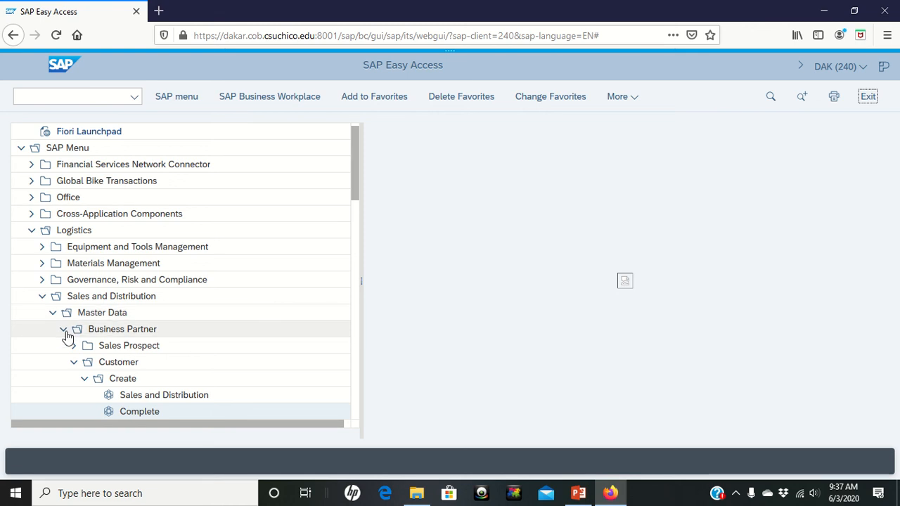
mouse_move(63, 329)
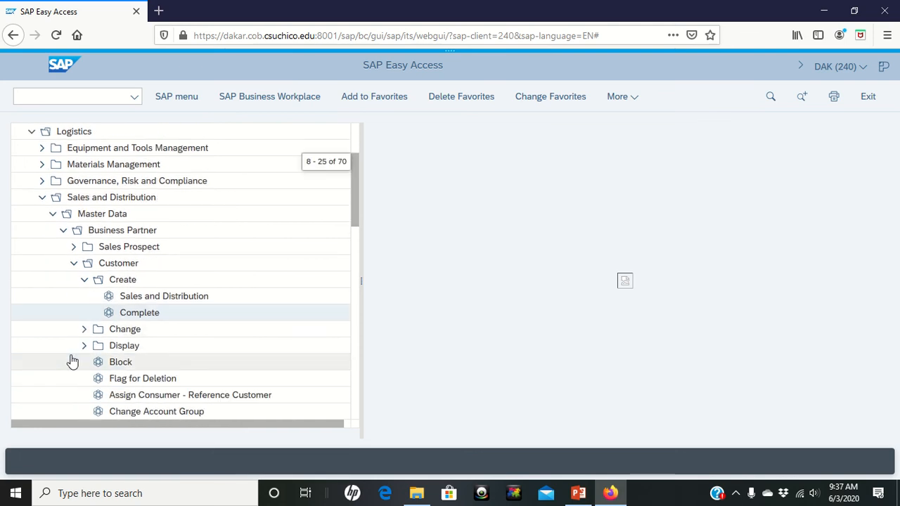
scroll("down", 3)
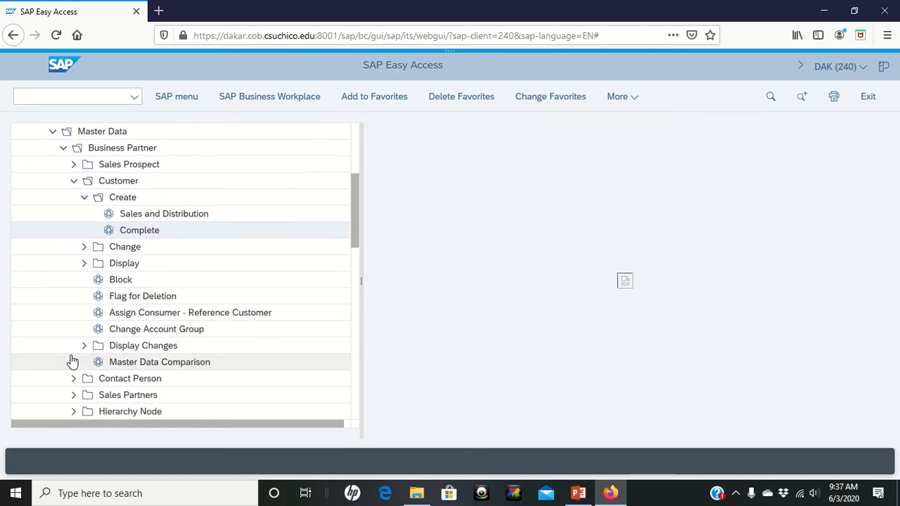
mouse_move(73, 382)
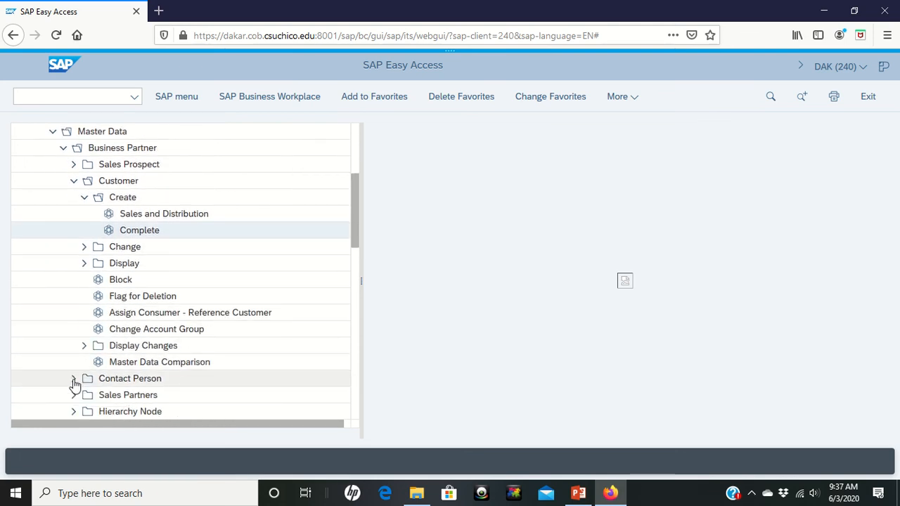
left_click(73, 378)
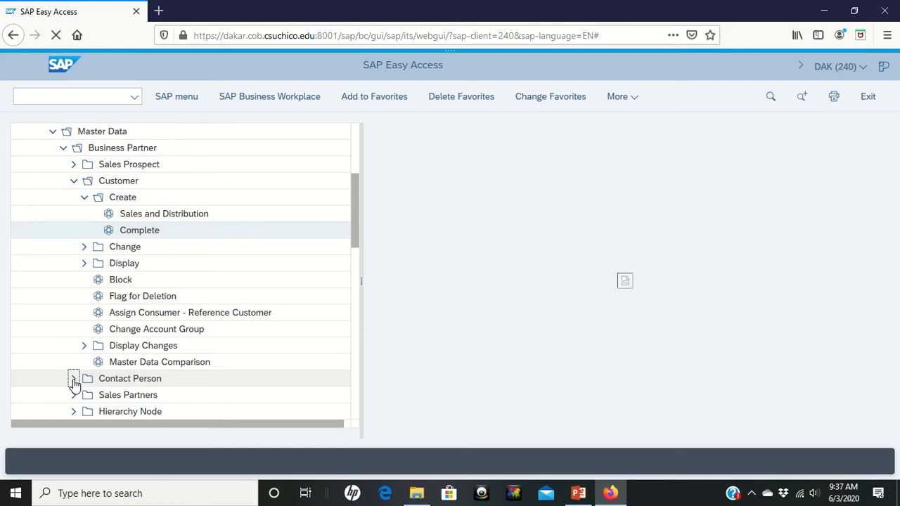
Start the Contact Person Create transaction, reaching the Contact Person: Initial Screen
left_click(73, 378)
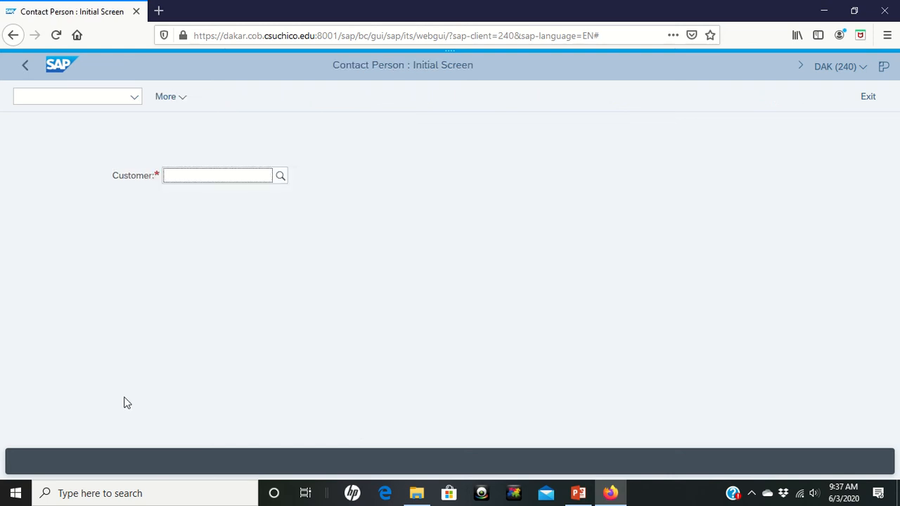
left_click(217, 175)
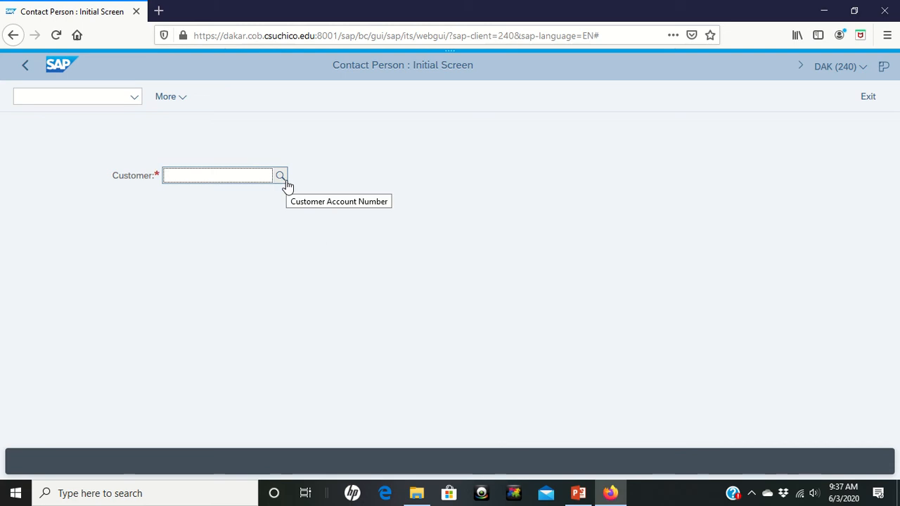
Search the Customer field using search term 051 on the Customers (General) tab
left_click(280, 175)
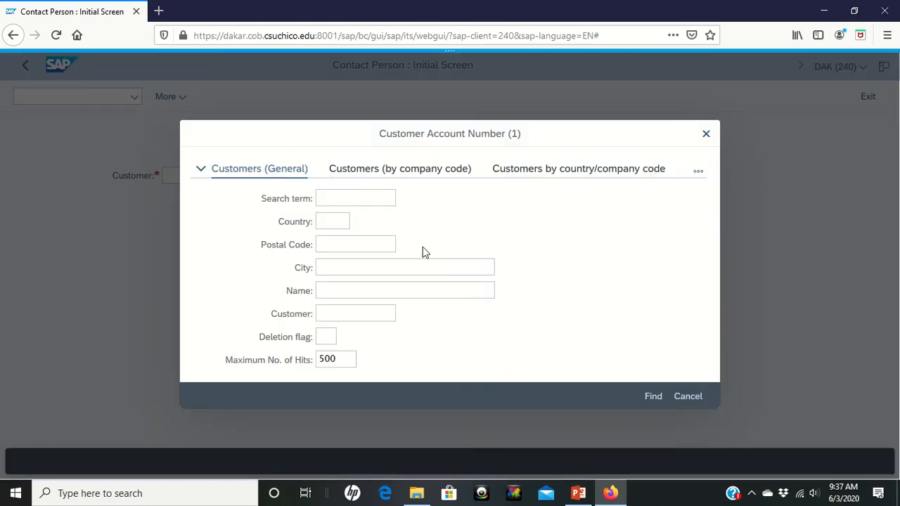
mouse_move(419, 253)
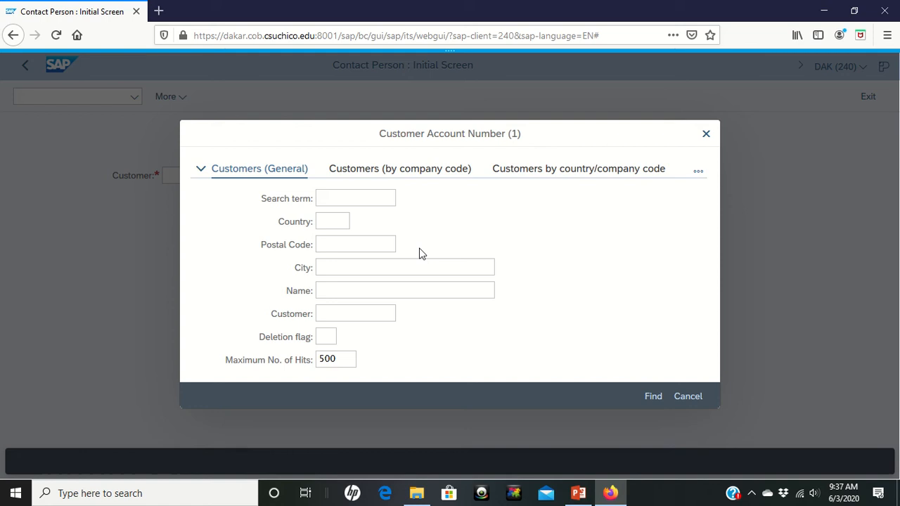
mouse_move(394, 360)
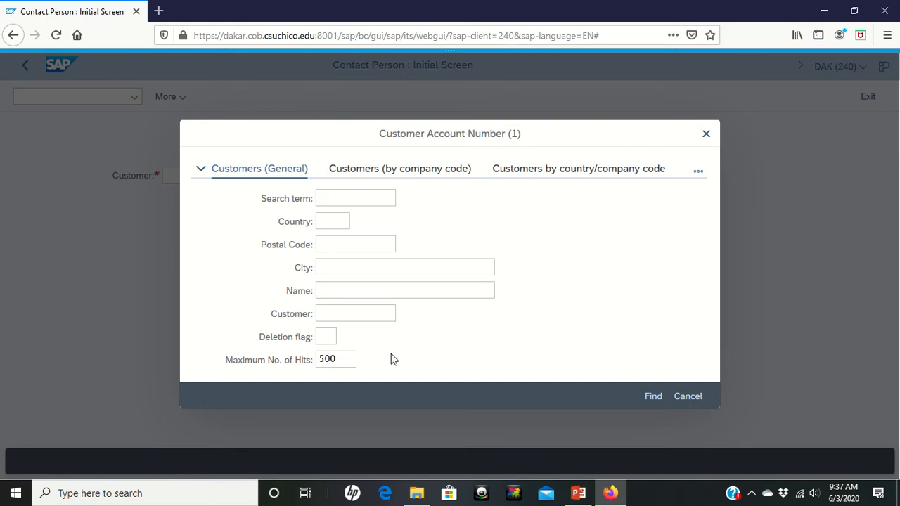
left_click(354, 197)
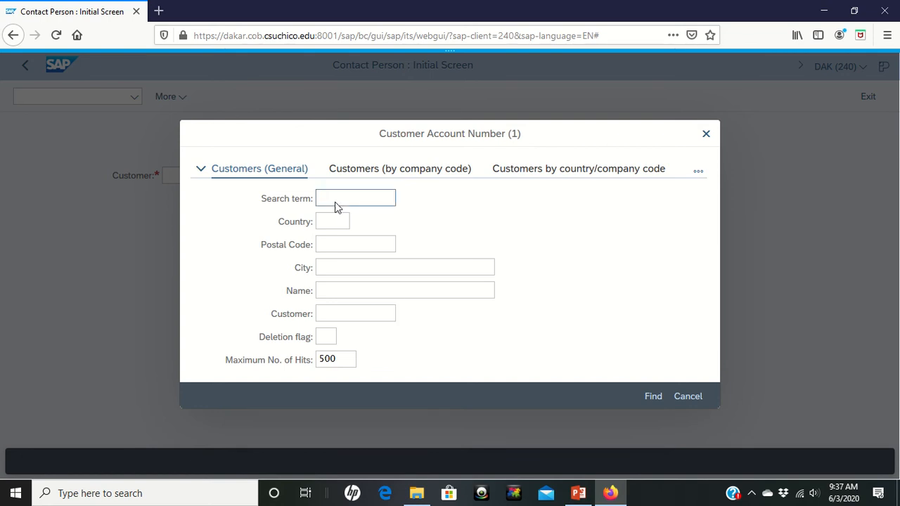
left_click(354, 197)
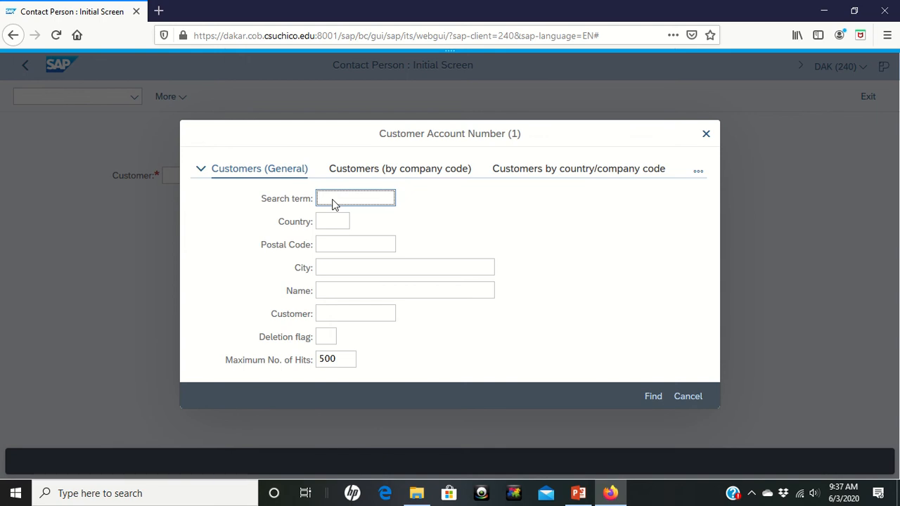
type("051")
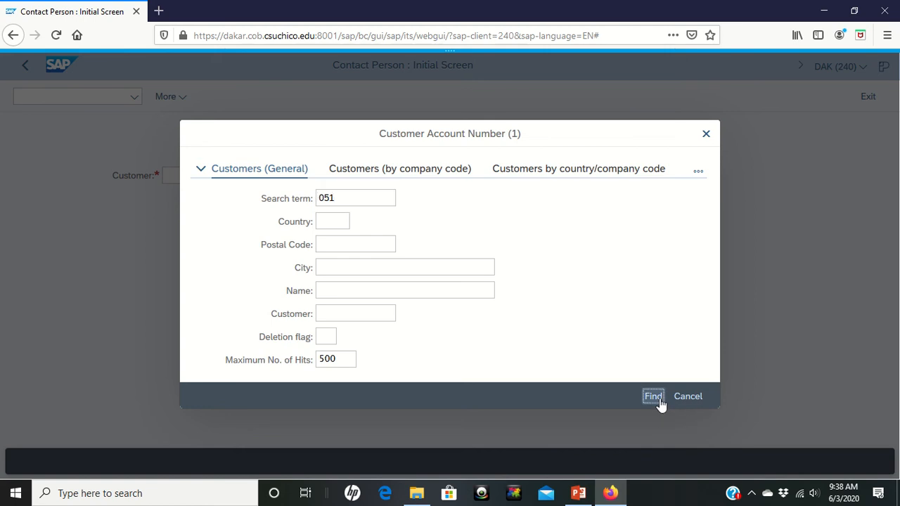
mouse_move(609, 383)
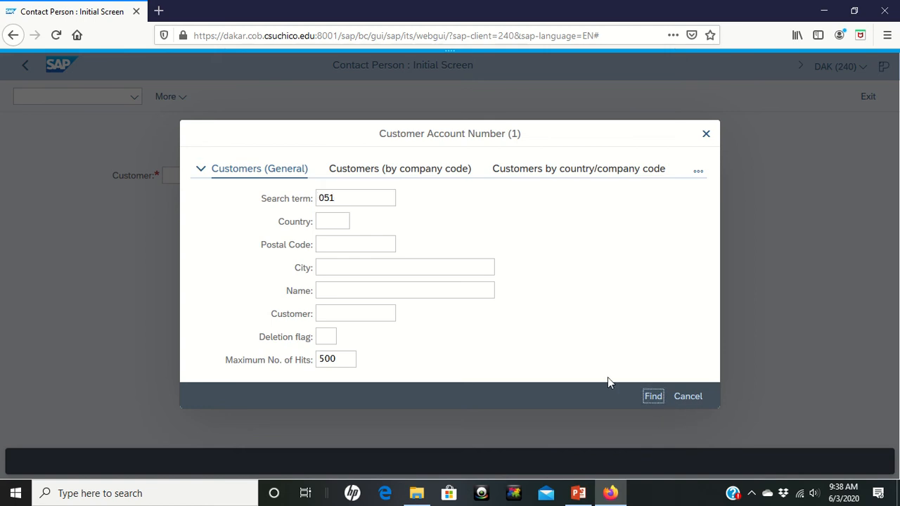
Run the search and choose The Bike Zone, customer 25007, for relationship maintenance of BP 51013
left_click(652, 396)
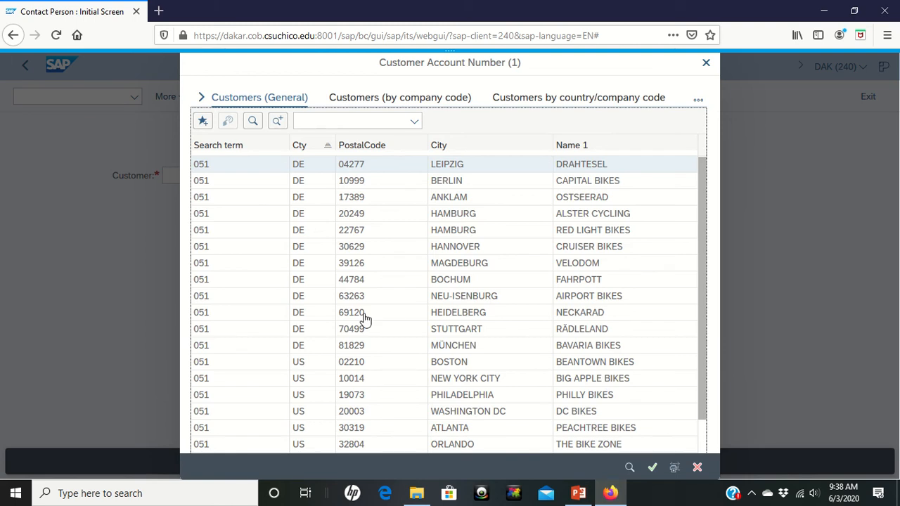
mouse_move(273, 245)
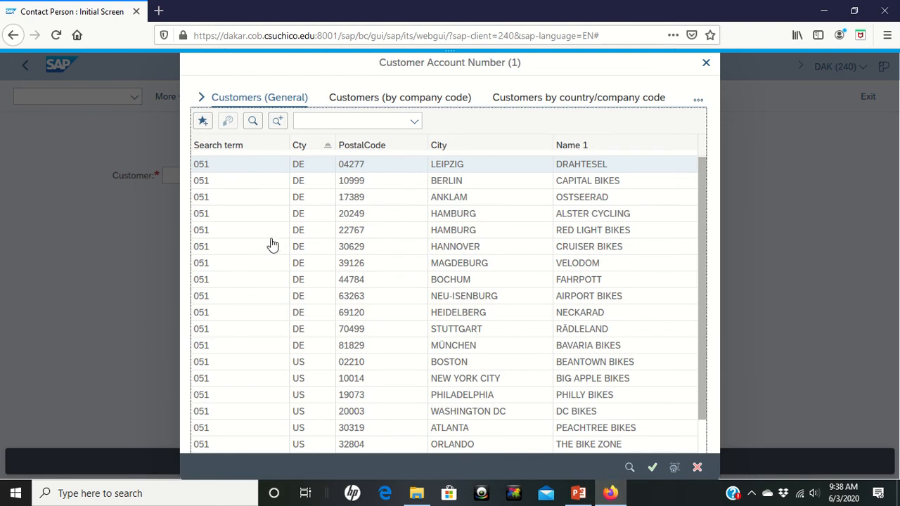
mouse_move(457, 289)
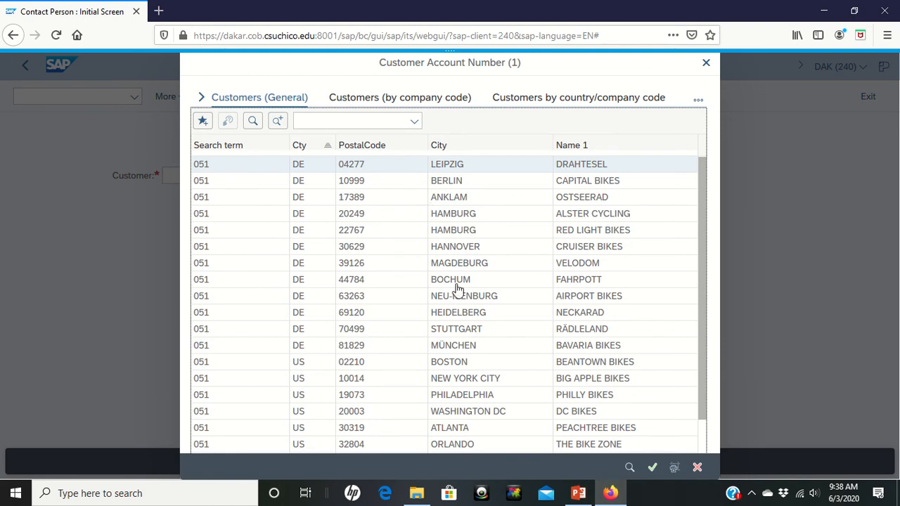
mouse_move(450, 310)
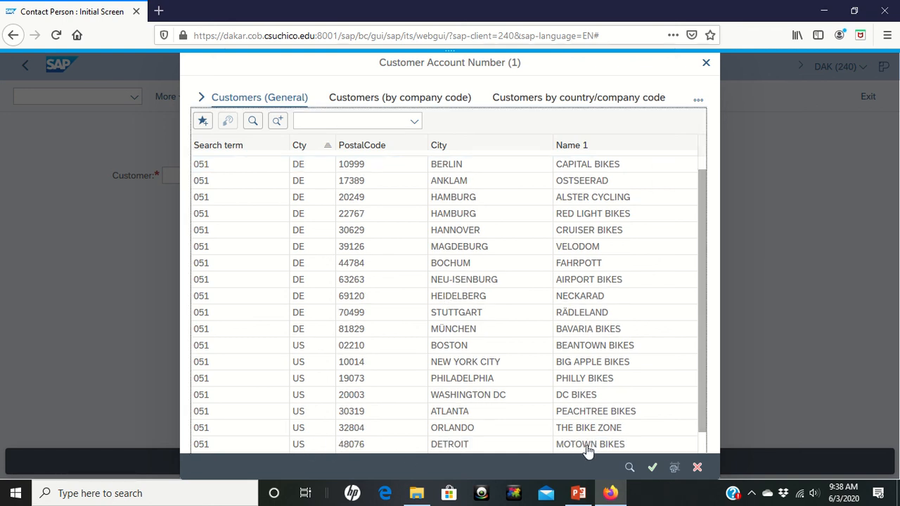
mouse_move(578, 433)
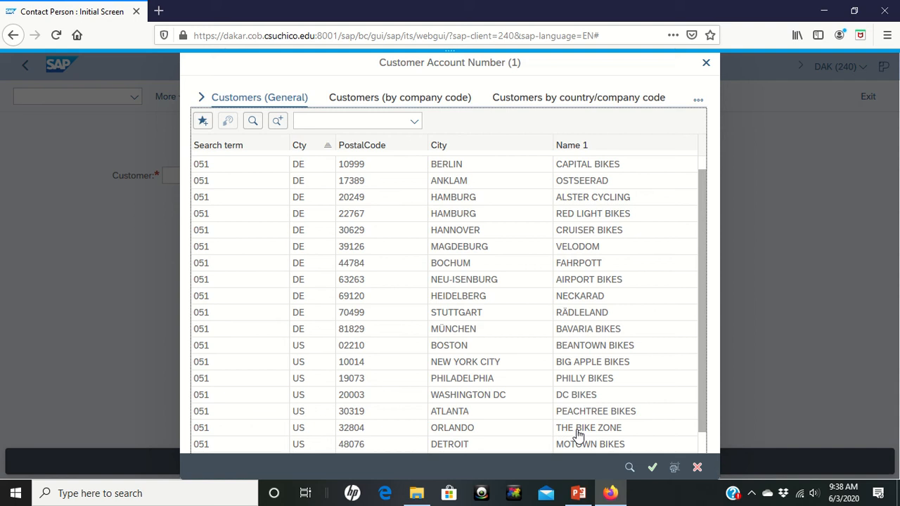
mouse_move(297, 439)
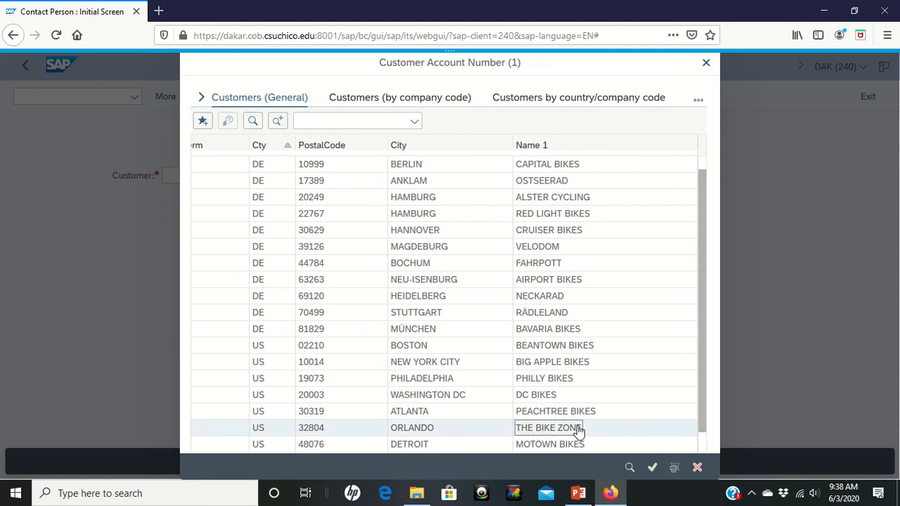
double_click(547, 427)
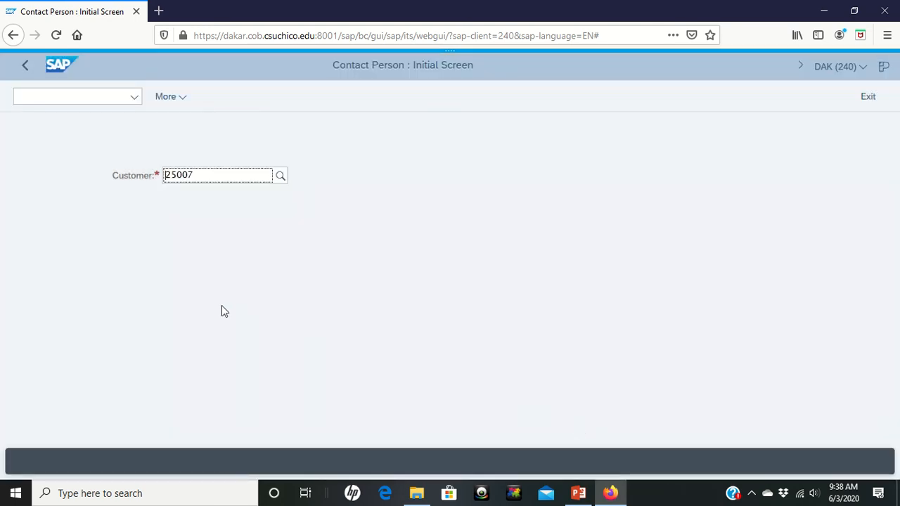
mouse_move(312, 304)
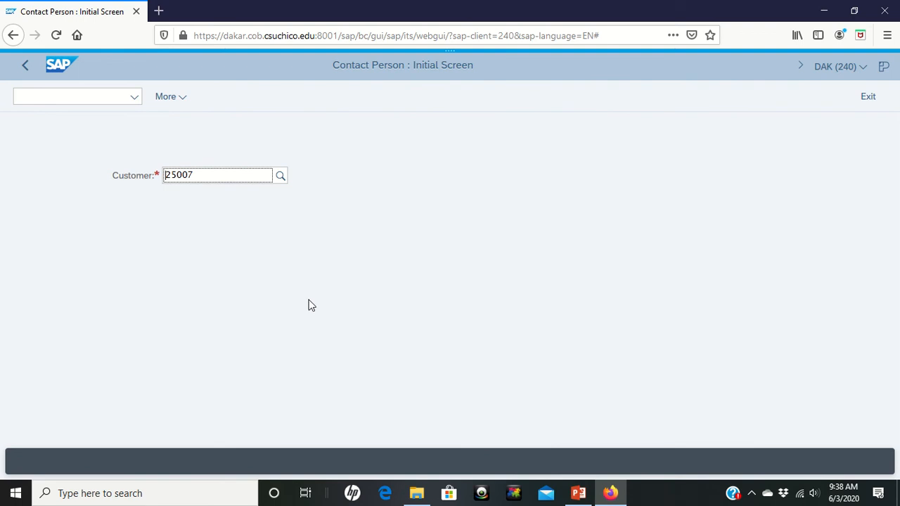
mouse_move(197, 276)
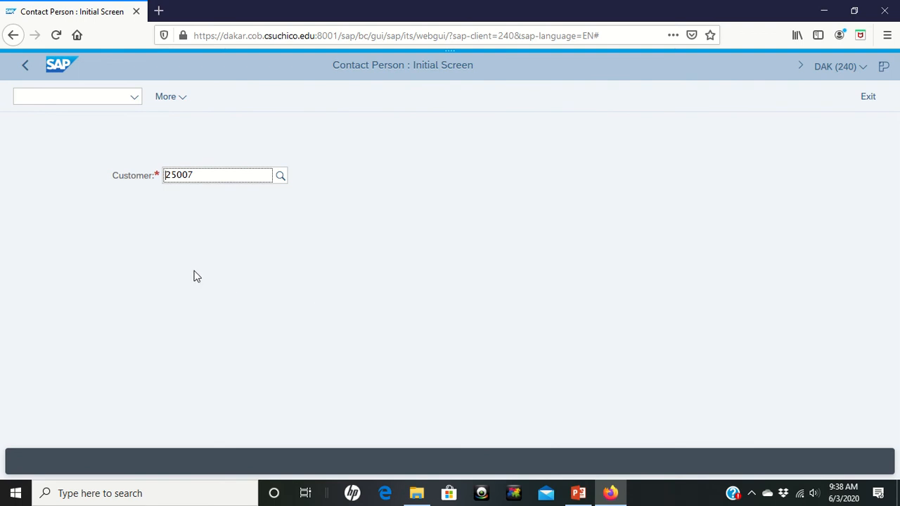
mouse_move(189, 273)
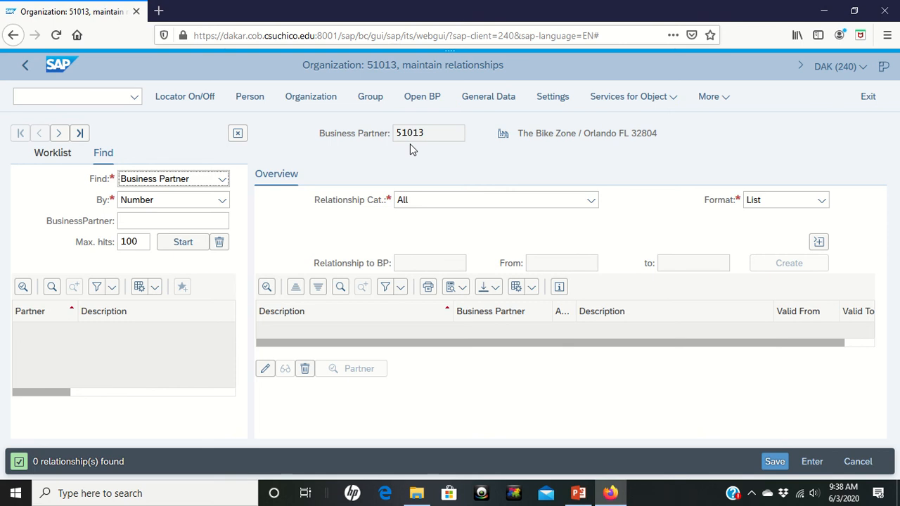
mouse_move(250, 96)
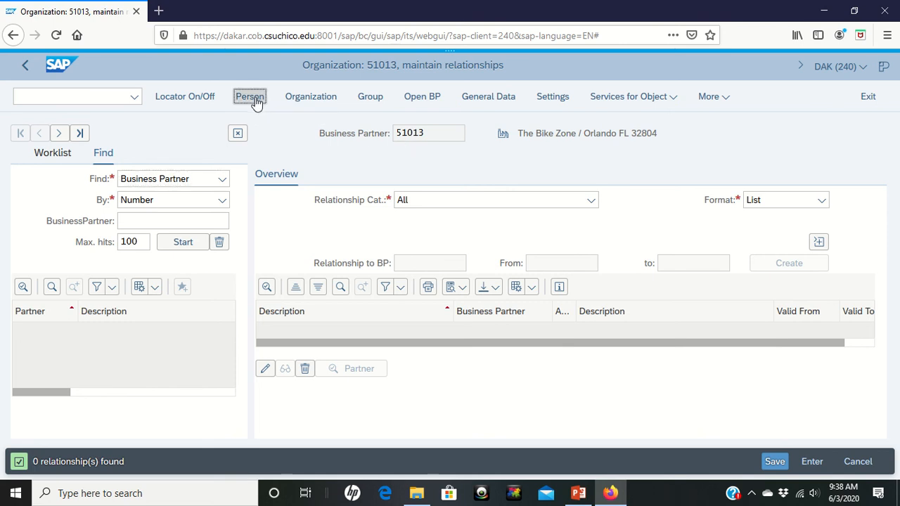
Create a new Person business partner in the Contact Person BP role
left_click(250, 95)
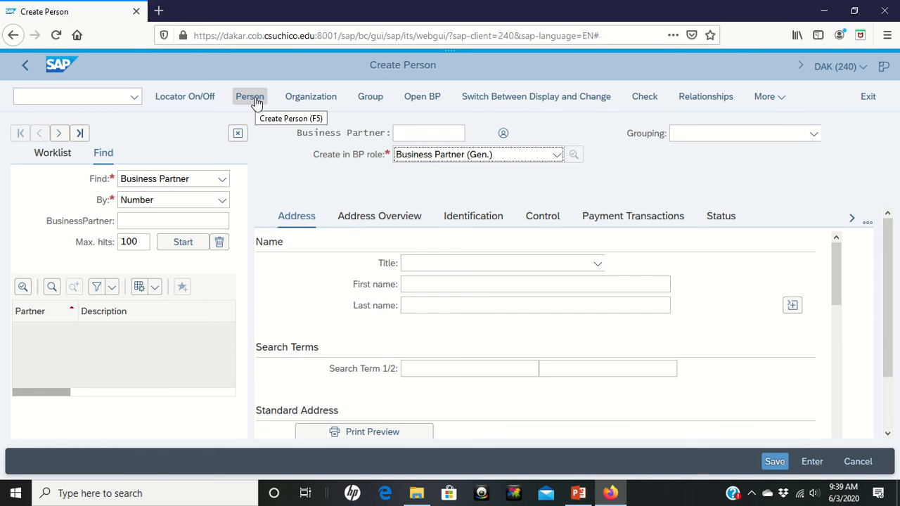
mouse_move(351, 163)
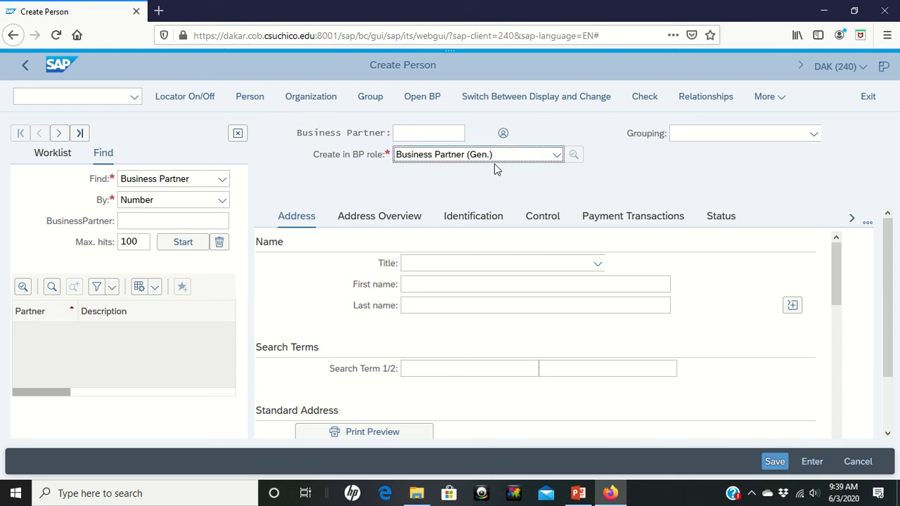
left_click(557, 154)
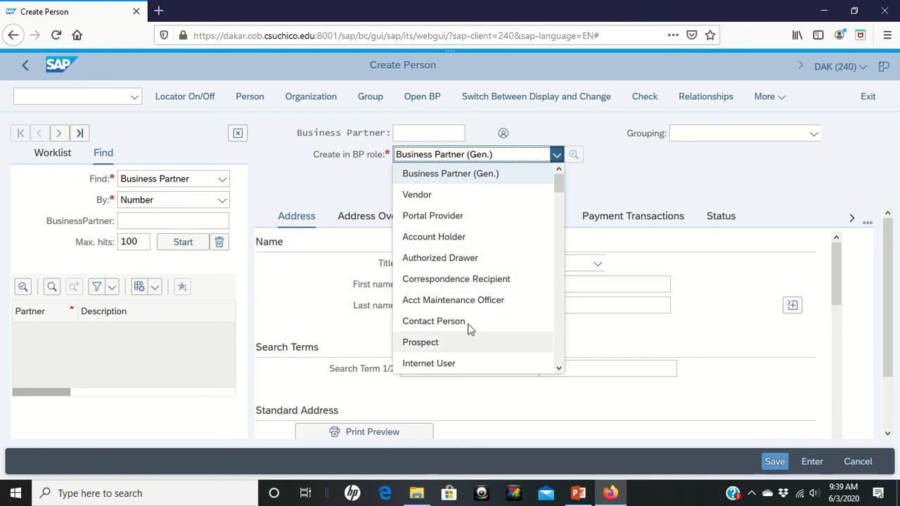
left_click(433, 320)
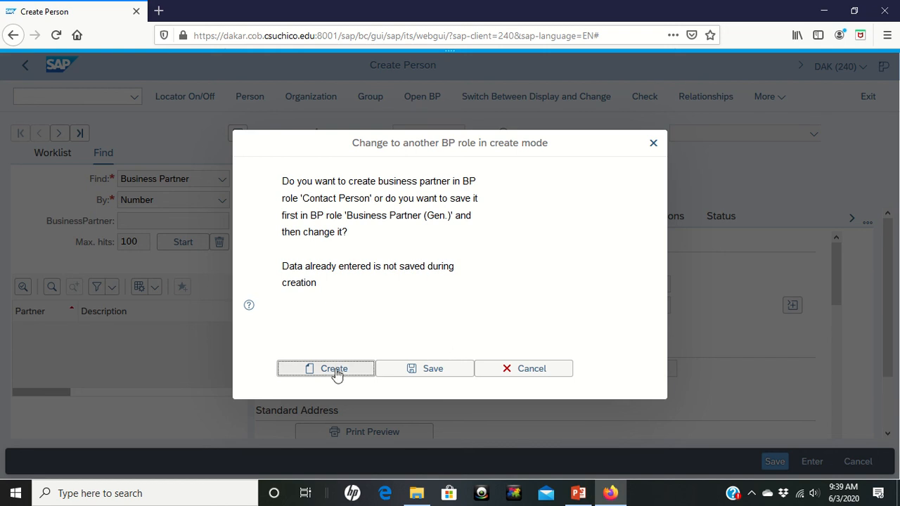
left_click(326, 368)
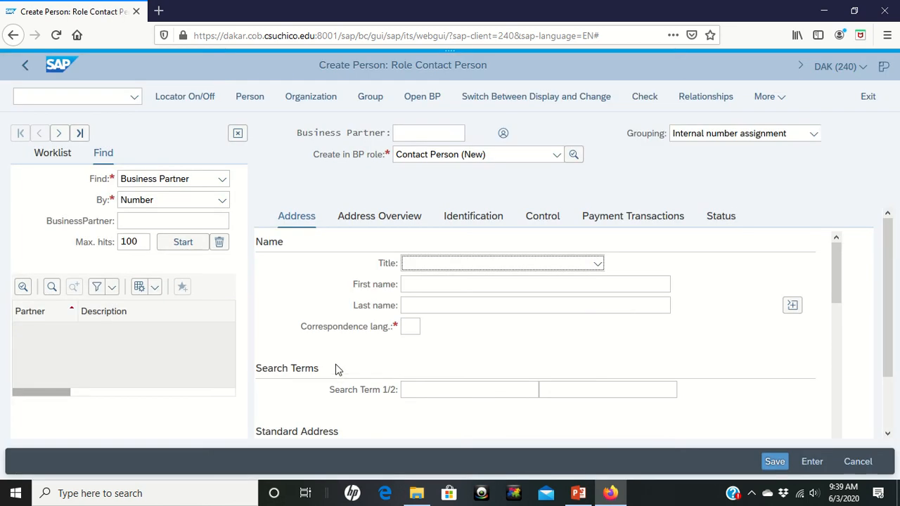
mouse_move(363, 301)
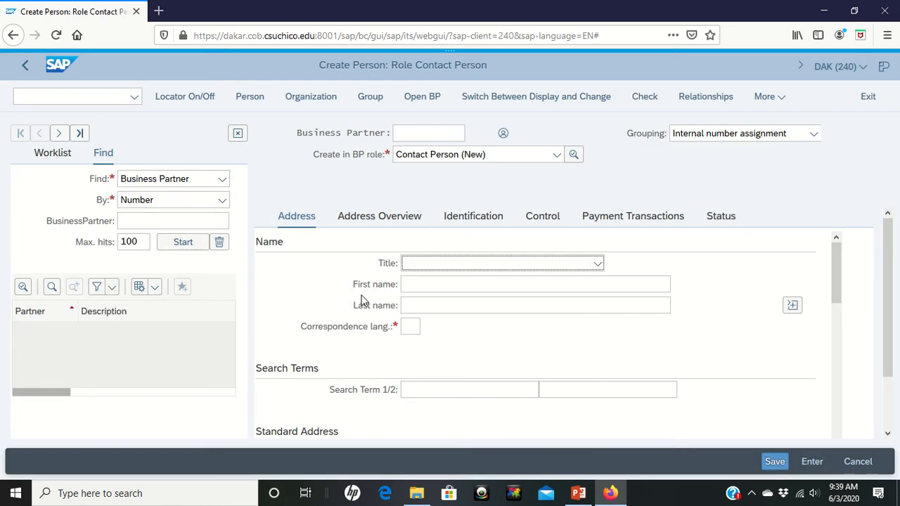
mouse_move(590, 275)
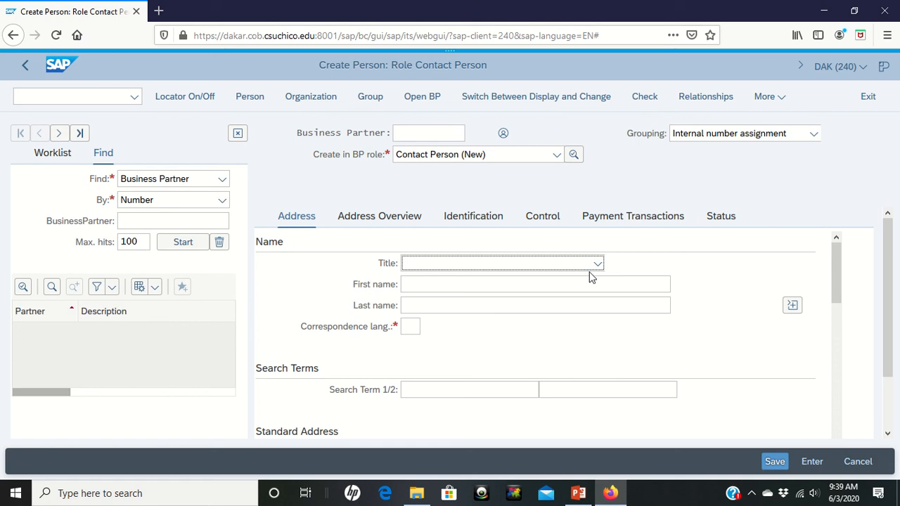
left_click(596, 263)
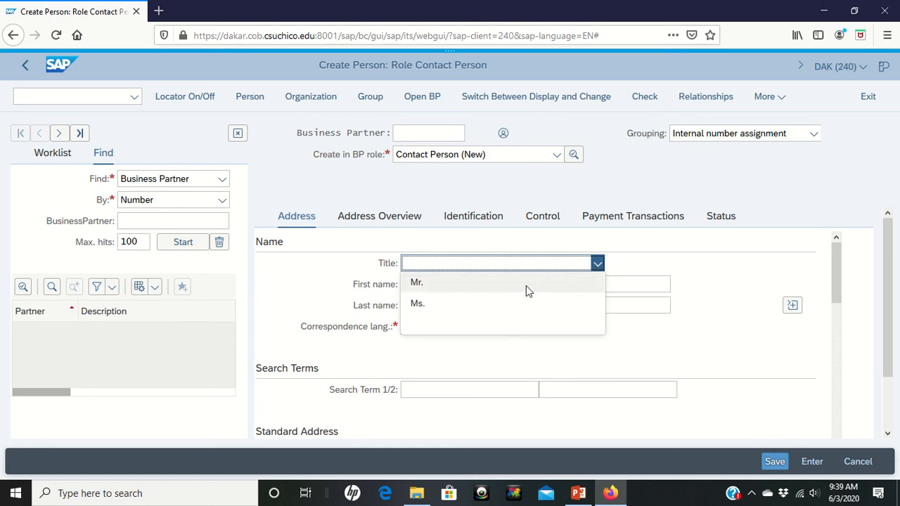
mouse_move(416, 281)
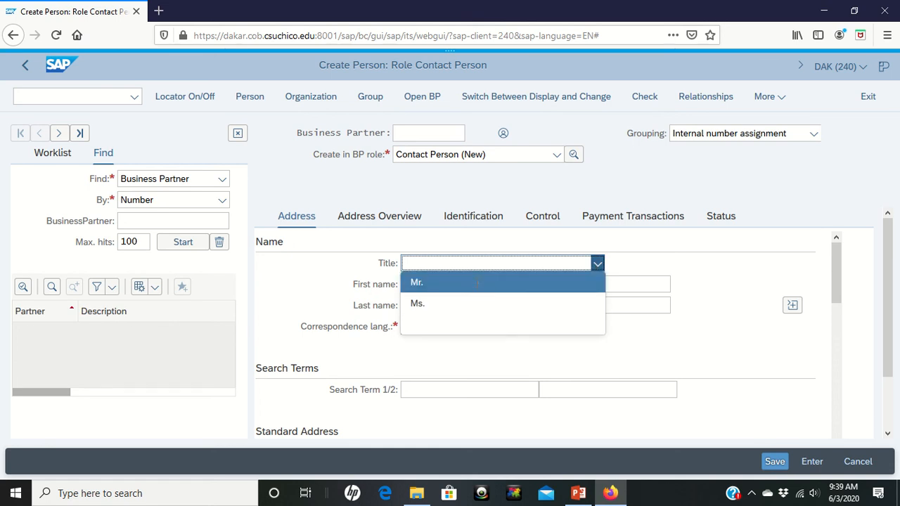
left_click(417, 282)
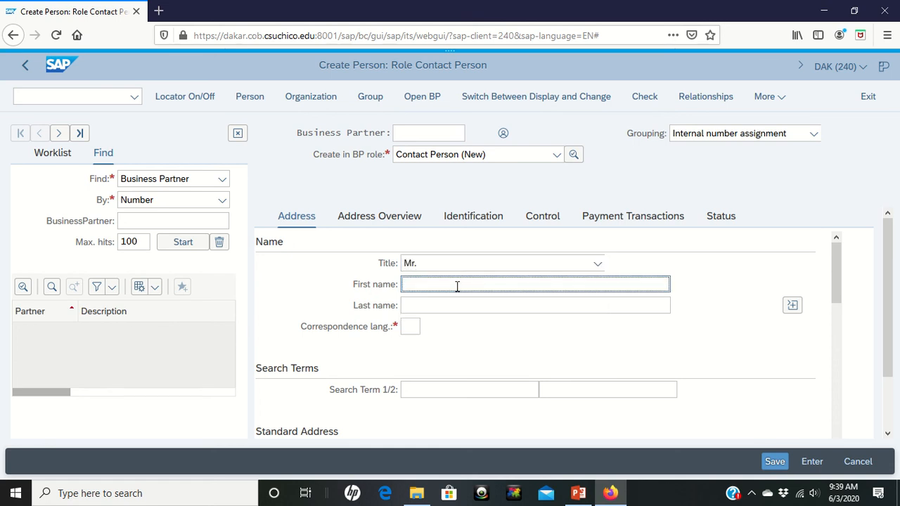
type("Jerry")
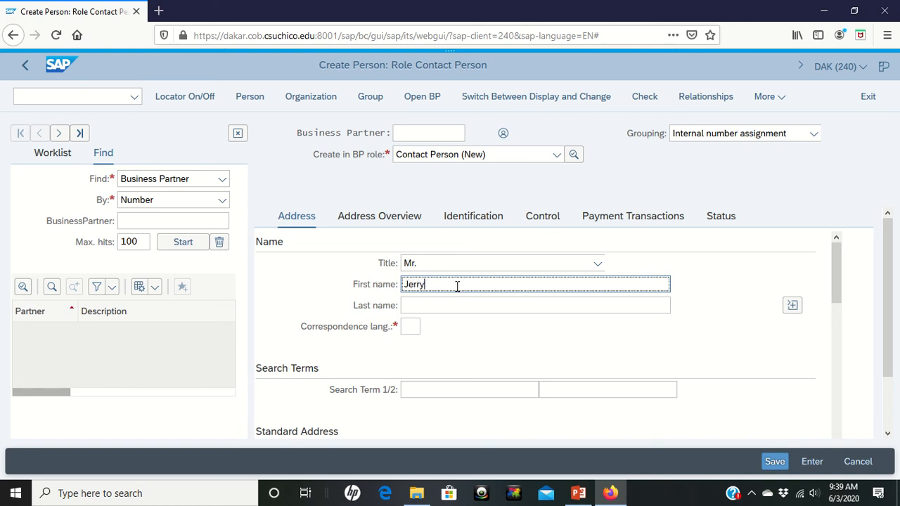
left_click(534, 305)
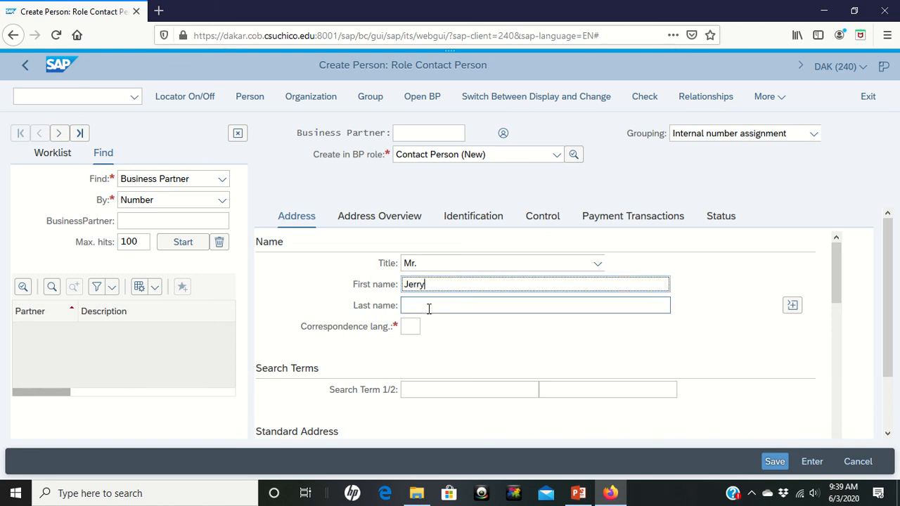
type("Burch")
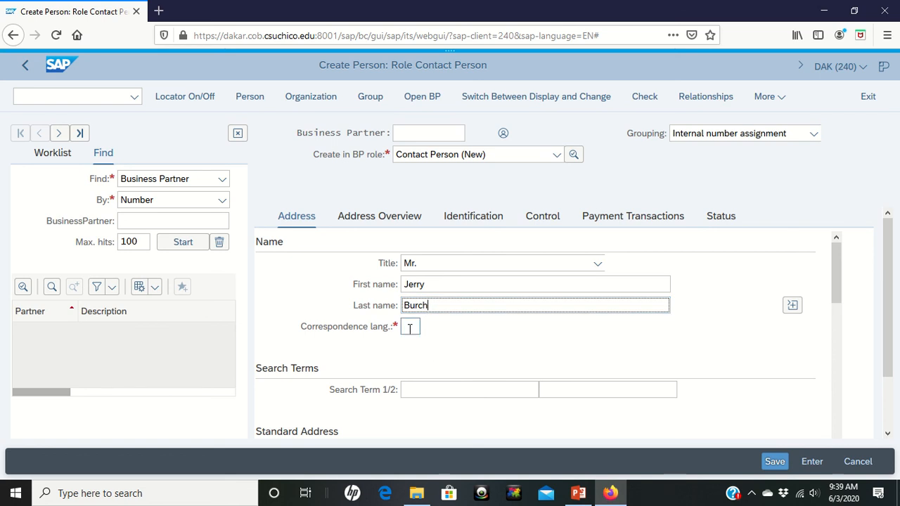
left_click(411, 326)
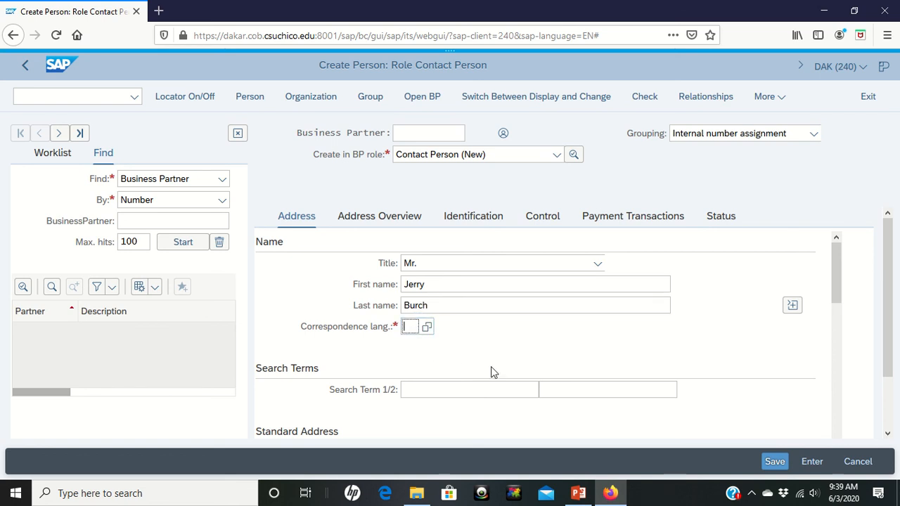
type("en")
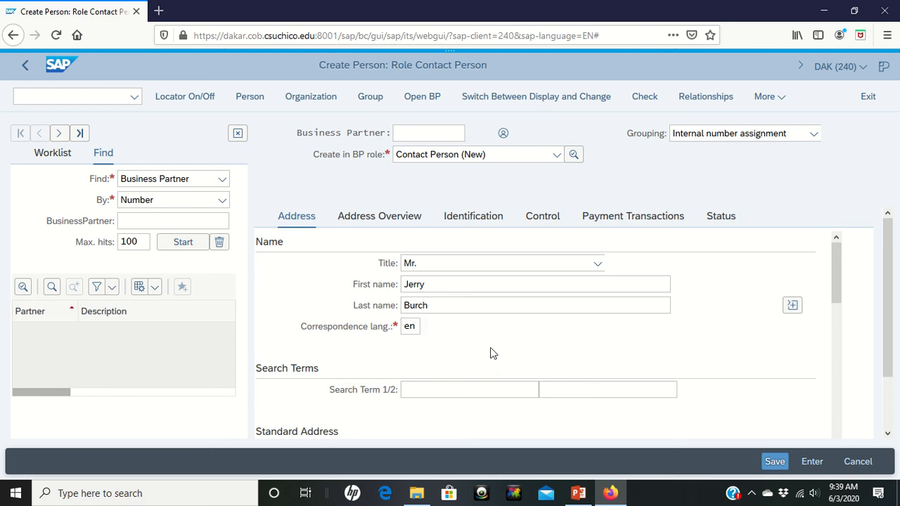
scroll("down", 3)
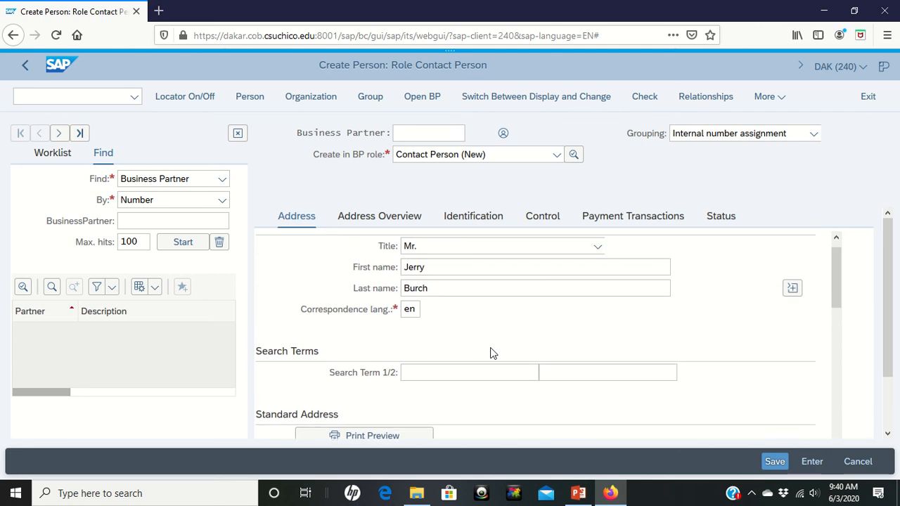
scroll("down", 3)
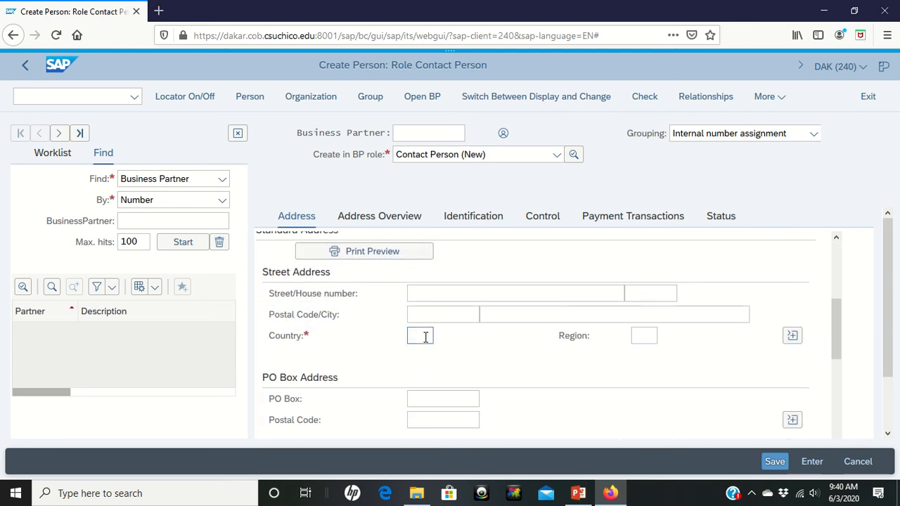
type("u")
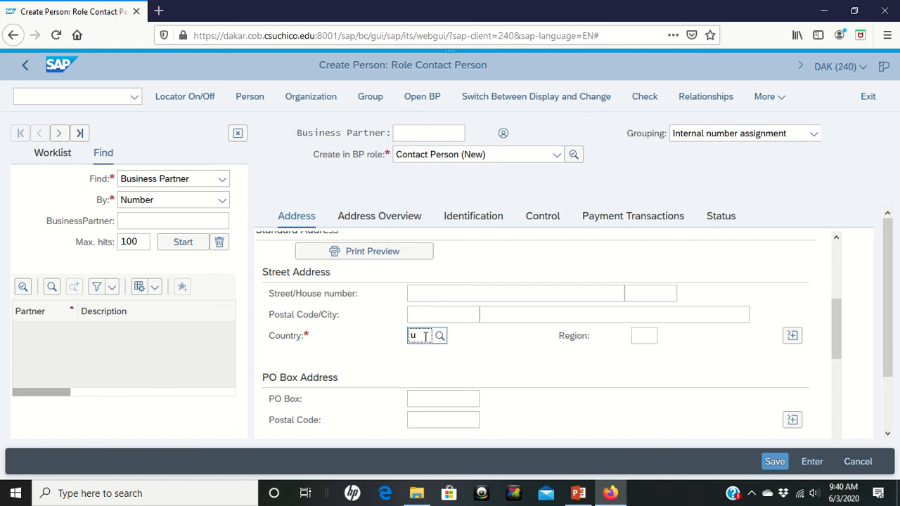
type("s")
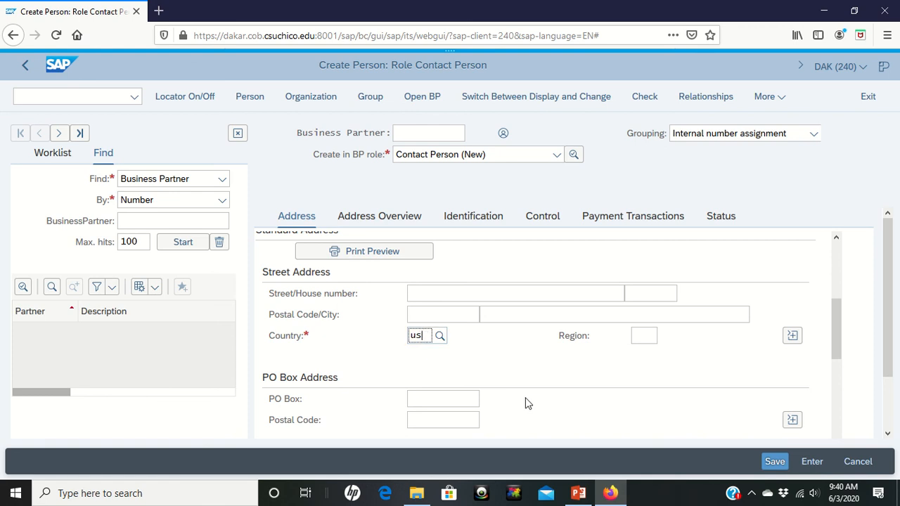
left_click(439, 335)
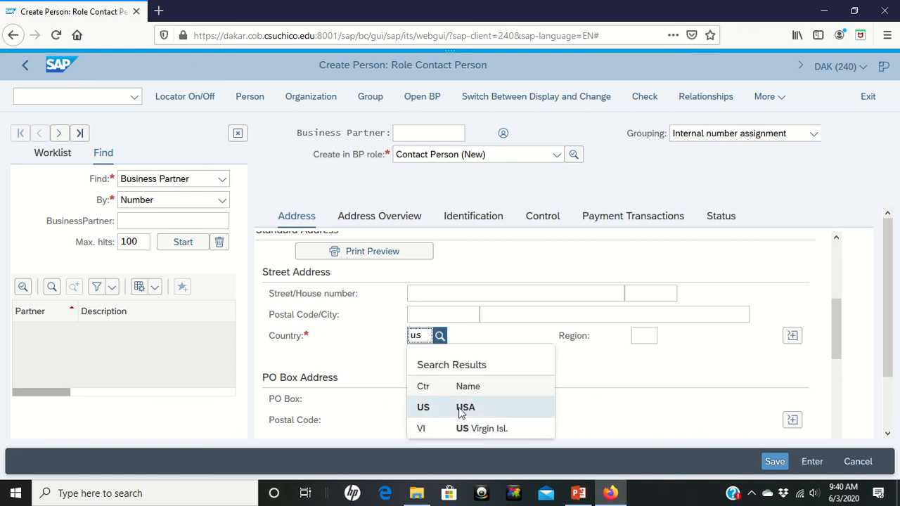
left_click(466, 408)
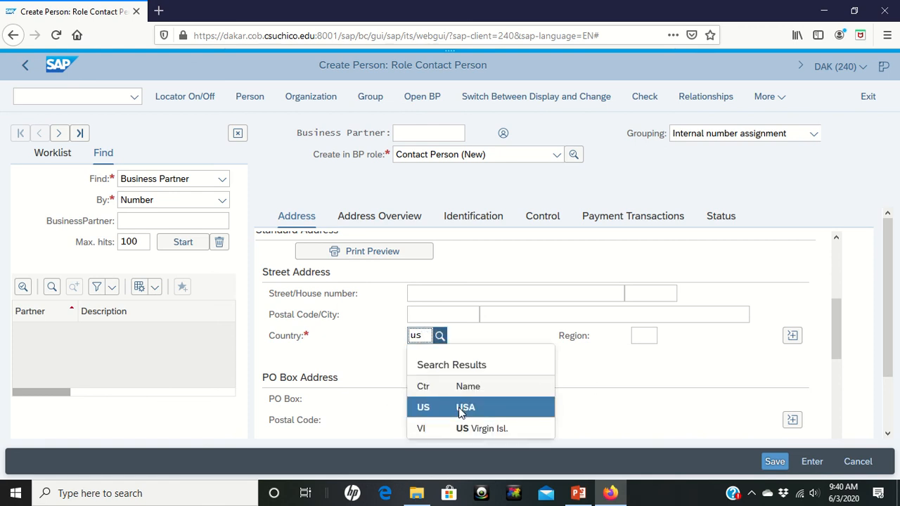
left_click(465, 408)
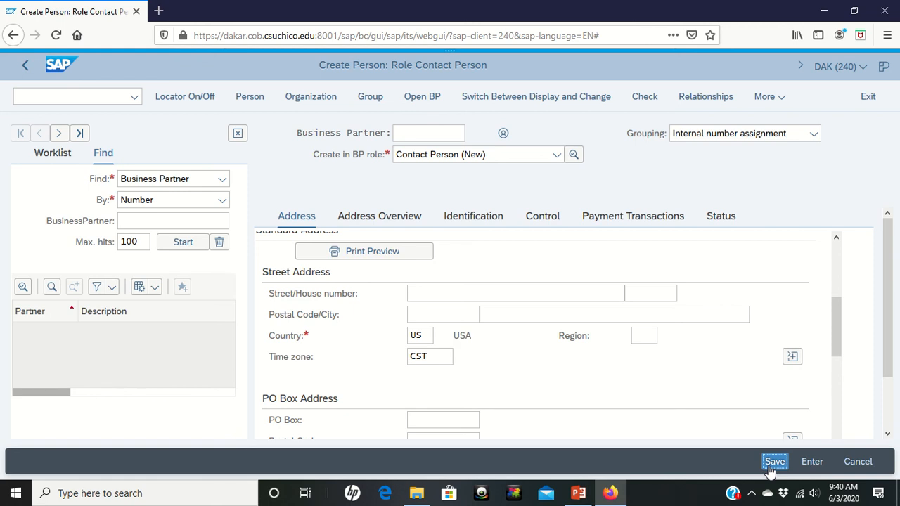
left_click(774, 461)
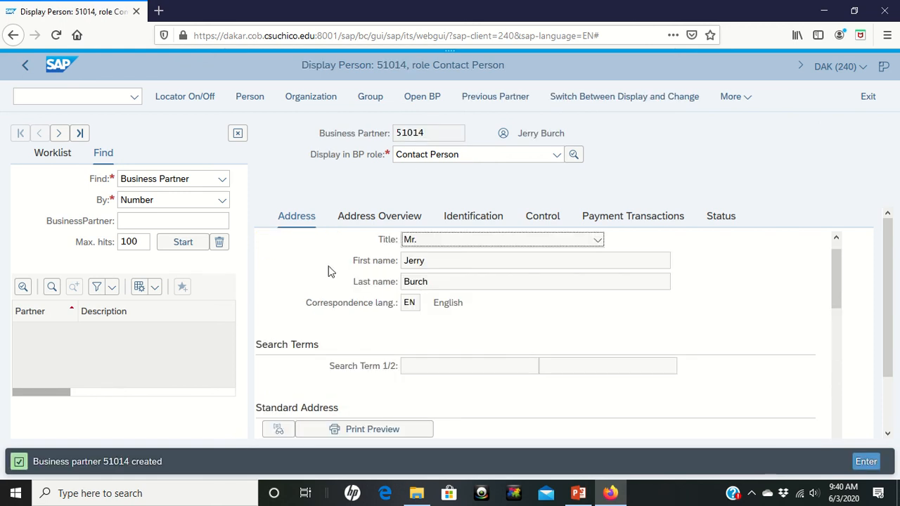